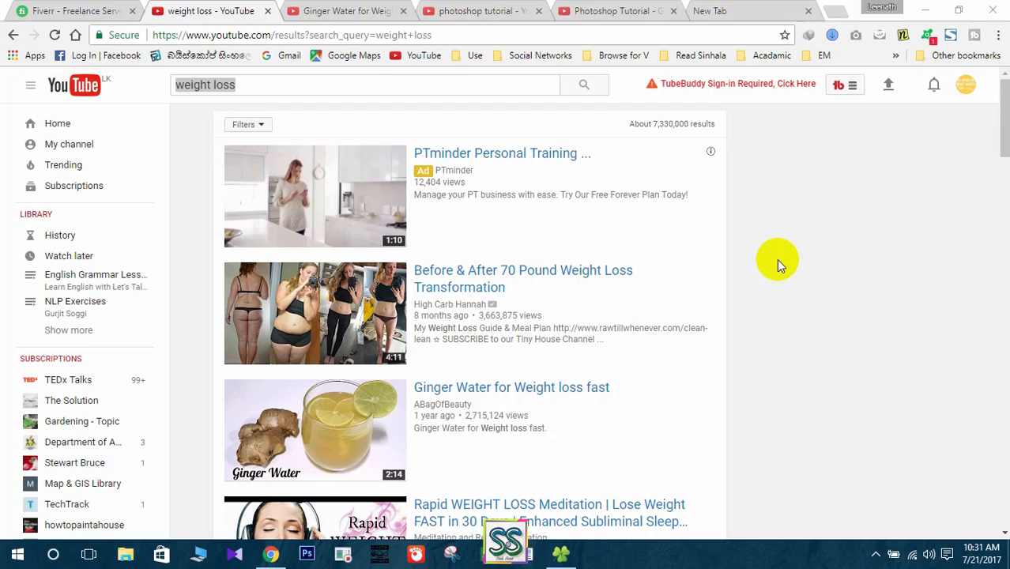
mouse_move(715, 261)
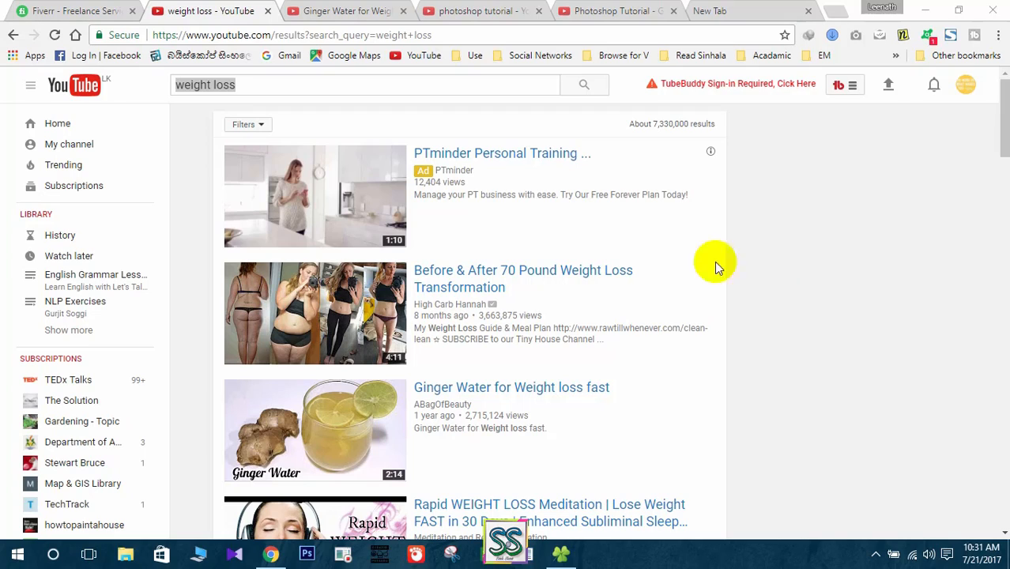
Step: Scroll the weight loss results and view the page source of the Ginger Water video
left_click(205, 86)
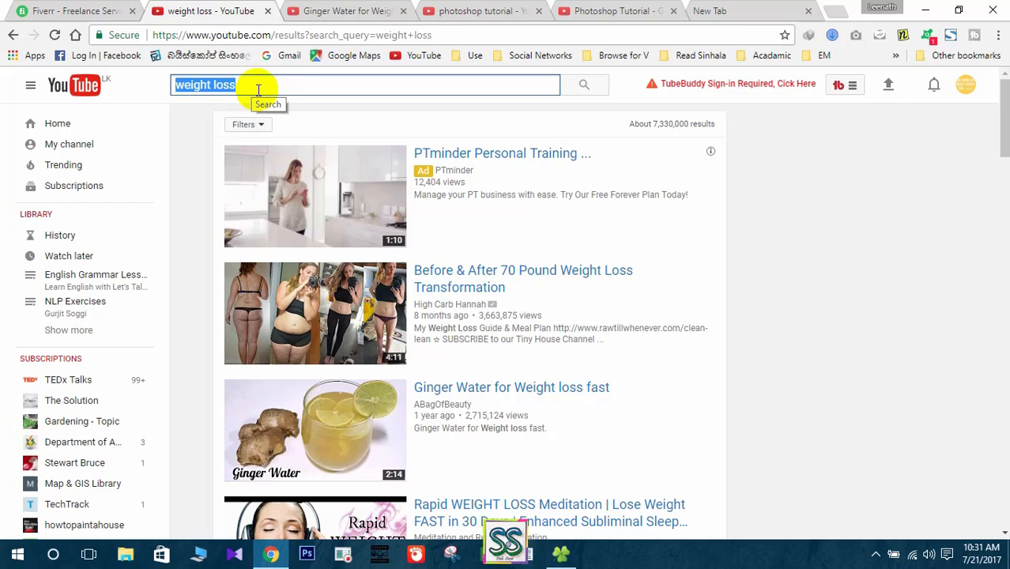
scroll("down", 3)
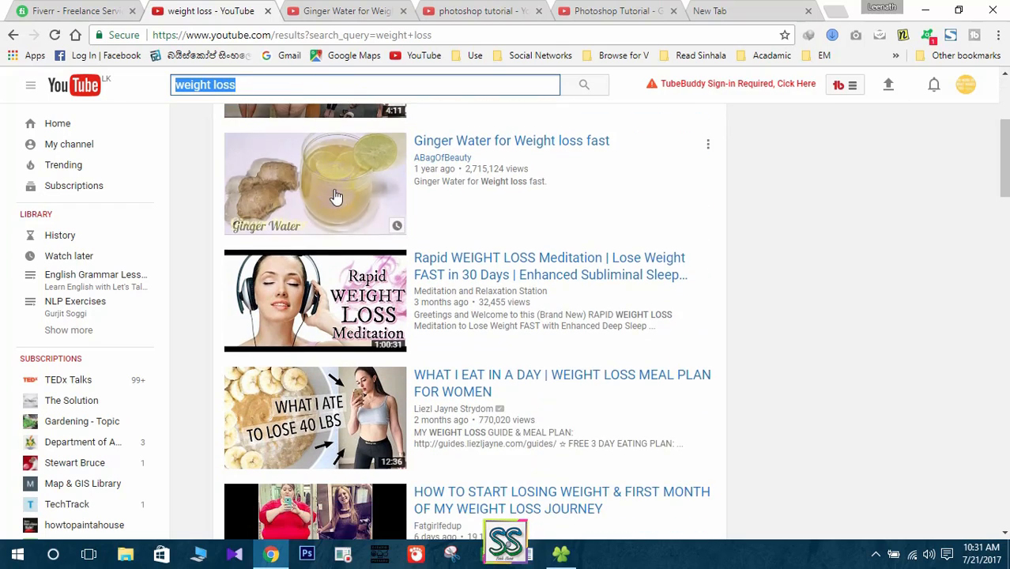
scroll("down", 3)
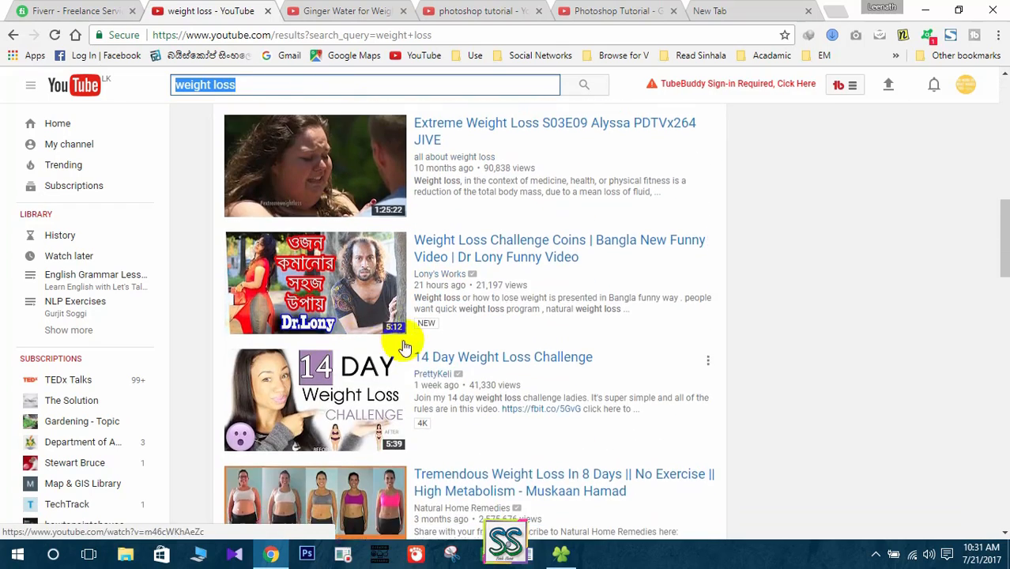
scroll("down", 3)
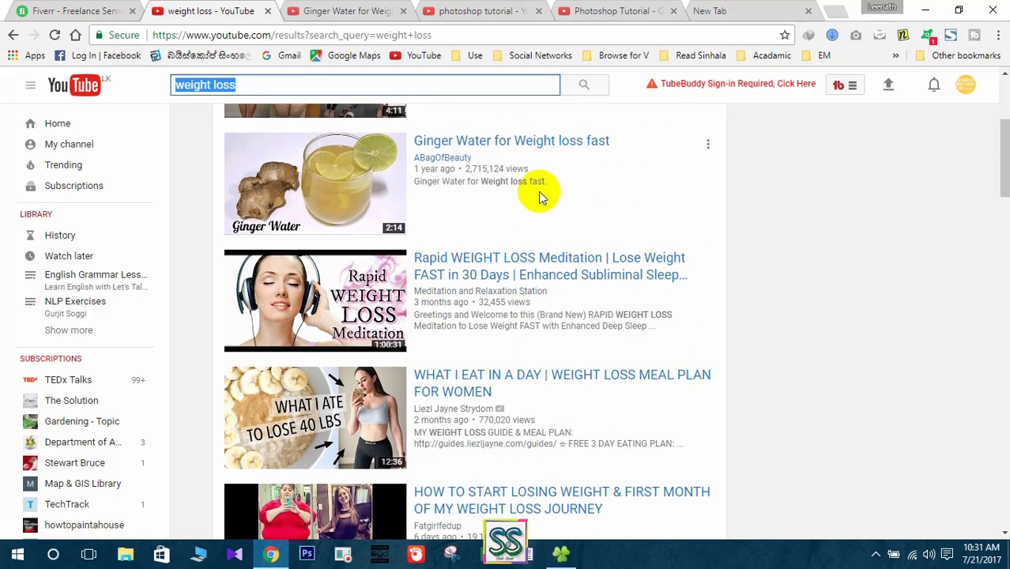
scroll("down", 3)
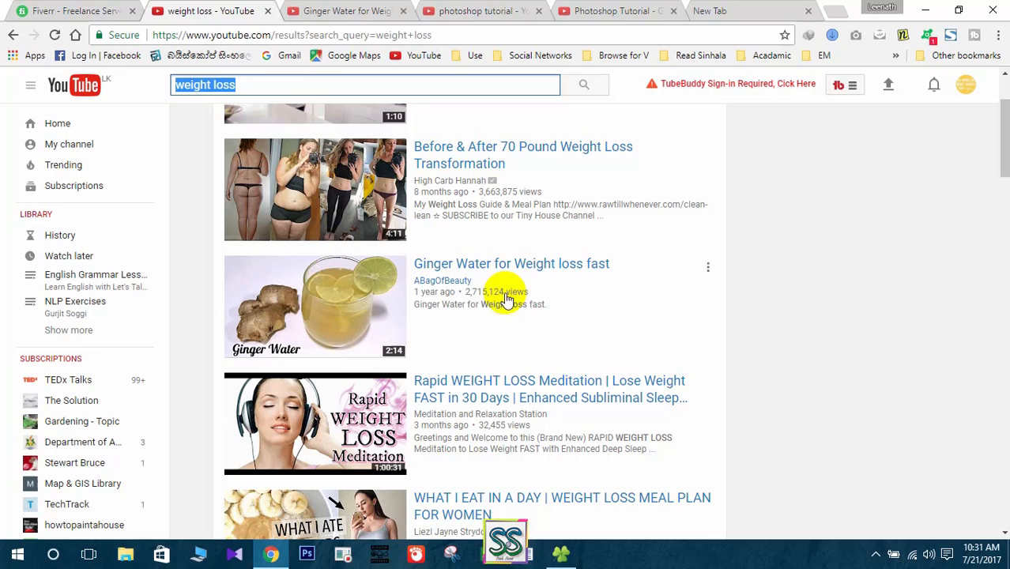
mouse_move(363, 55)
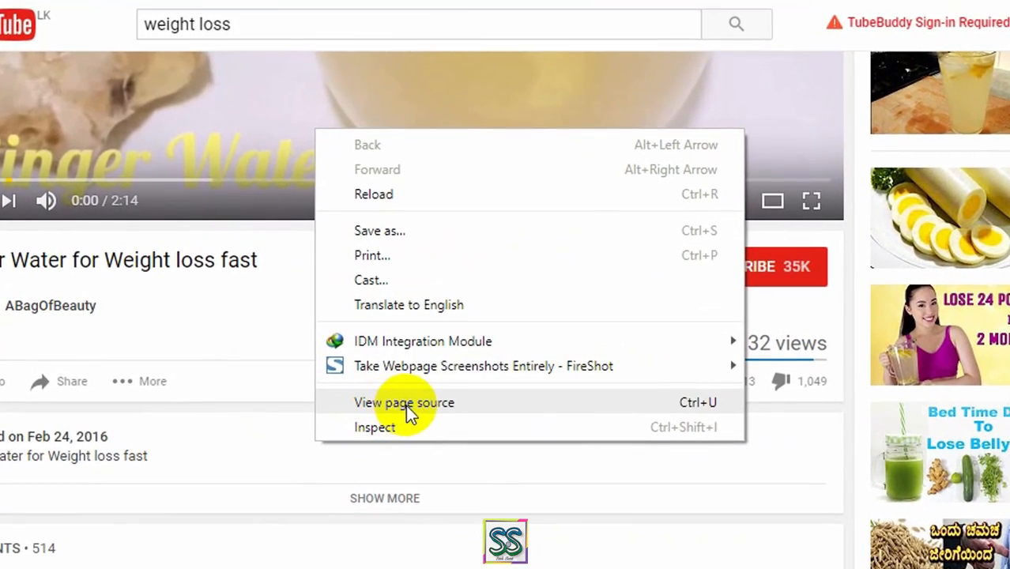
left_click(404, 403)
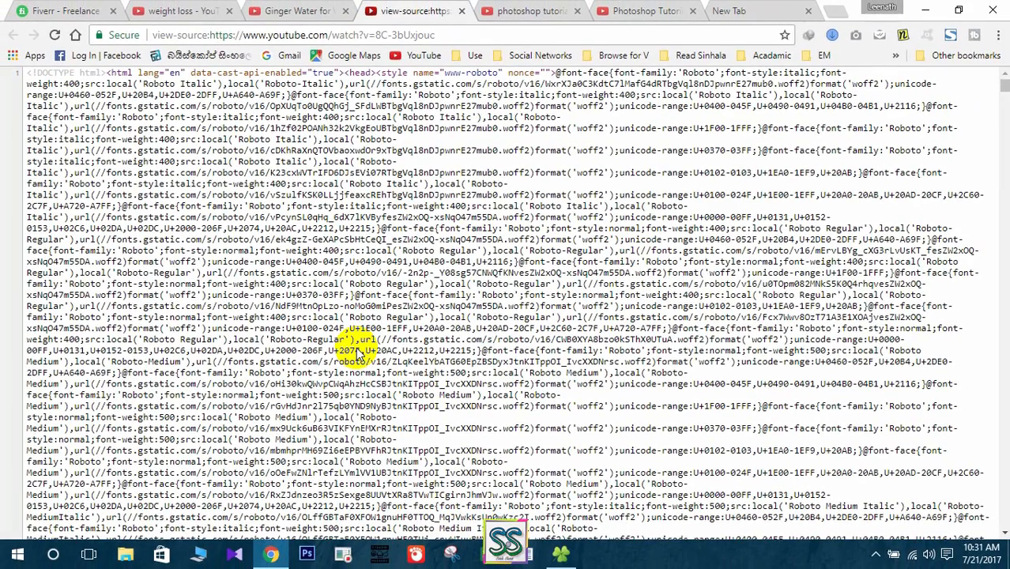
Step: Find 'keyword' in the source and select the meta name keywords tag (ginger water, home remedies, lemon)
key("ctrl+f")
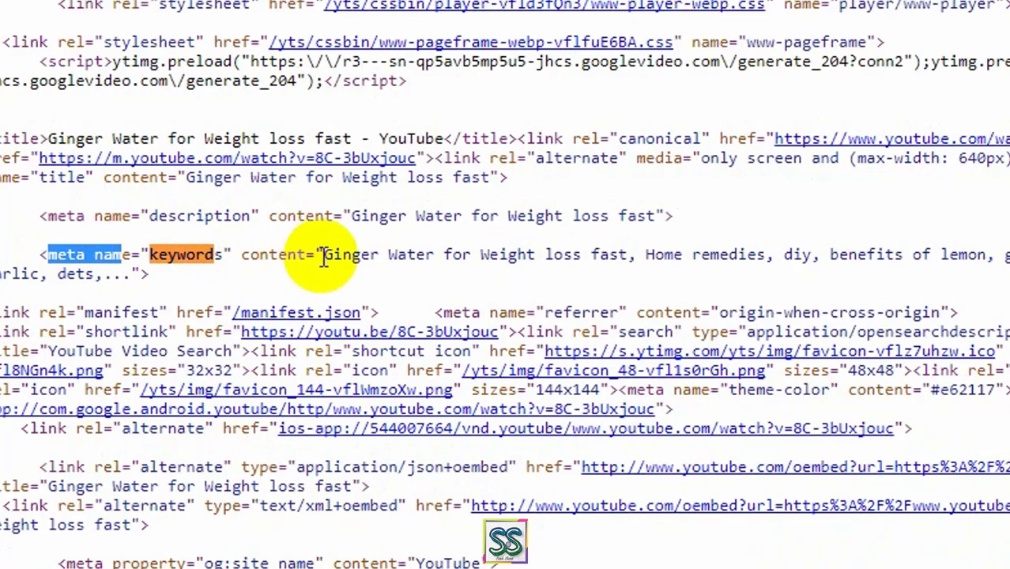
left_click_drag(324, 253, 640, 253)
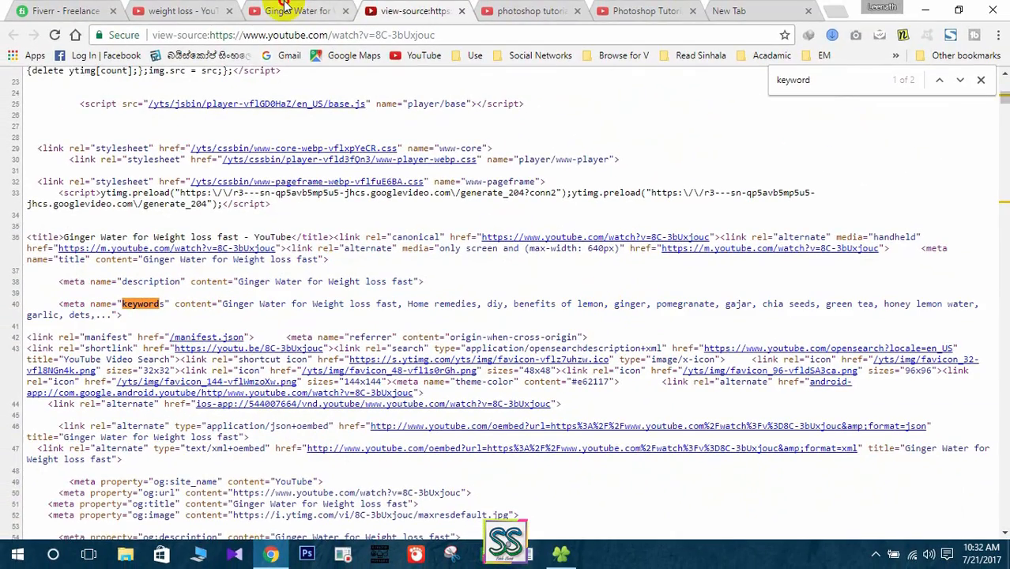
Step: Switch through the Ginger Water and view-source tabs to the photoshop tutorial search results
left_click(297, 9)
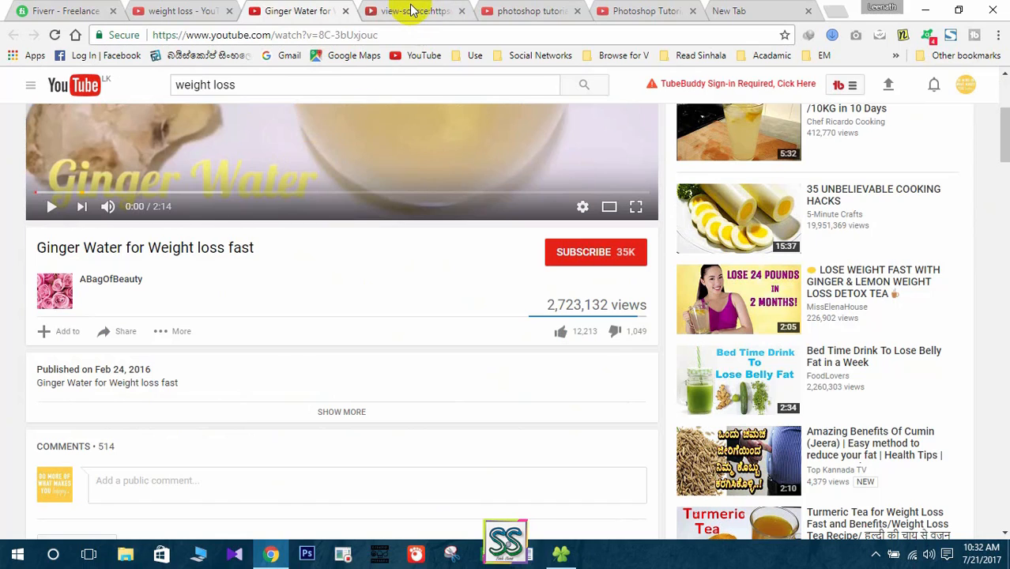
left_click(411, 10)
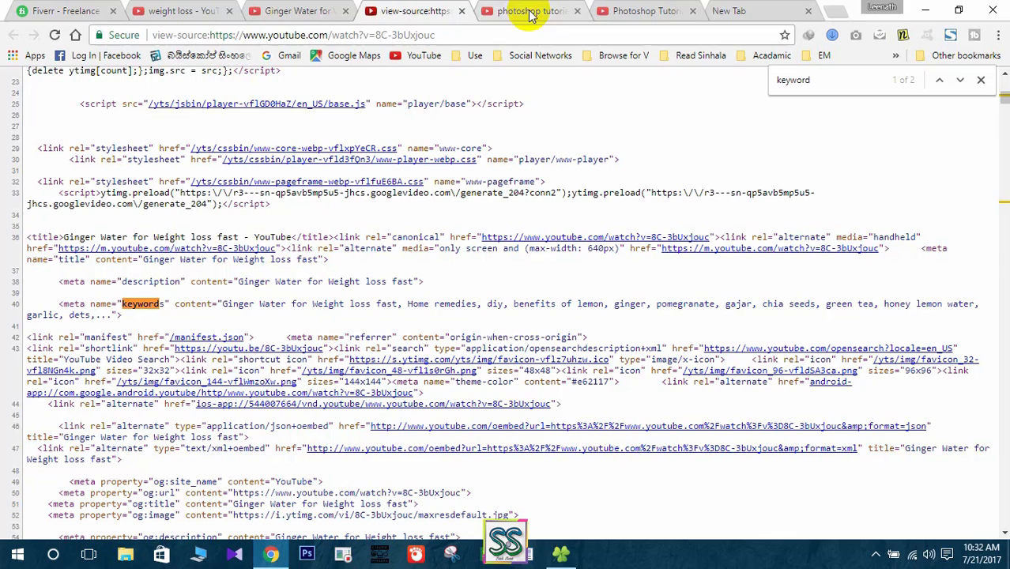
left_click(530, 11)
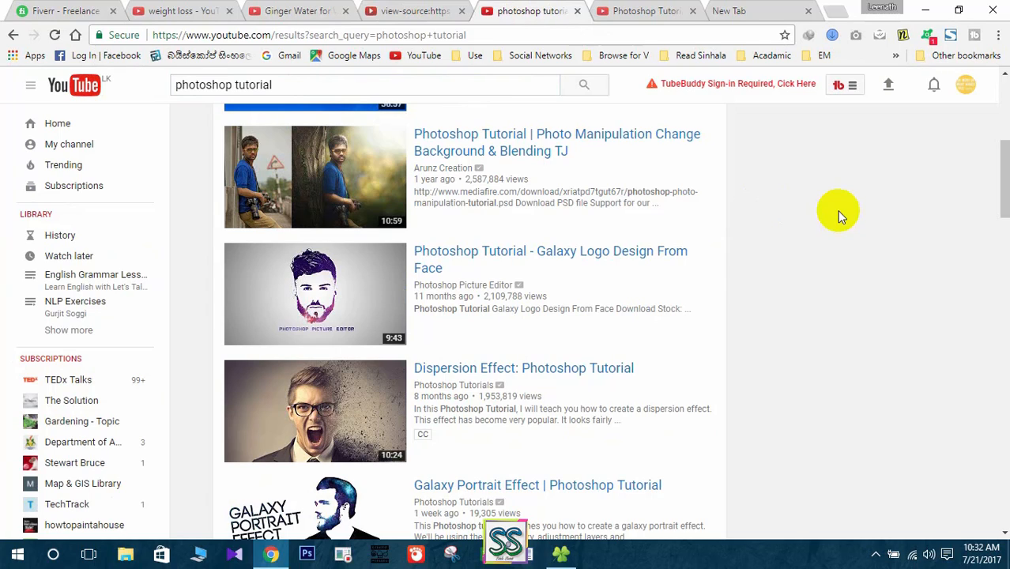
mouse_move(585, 143)
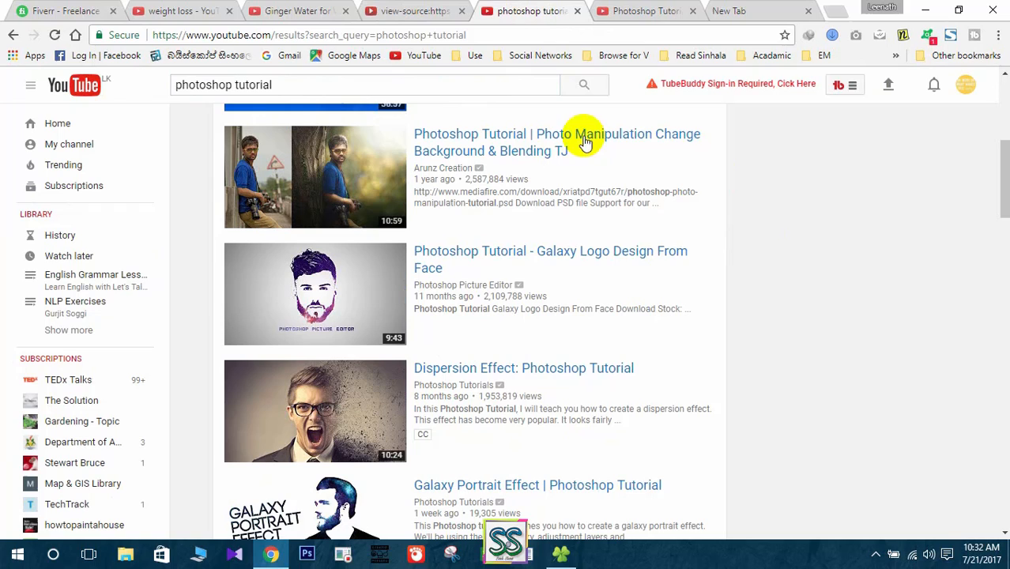
mouse_move(519, 152)
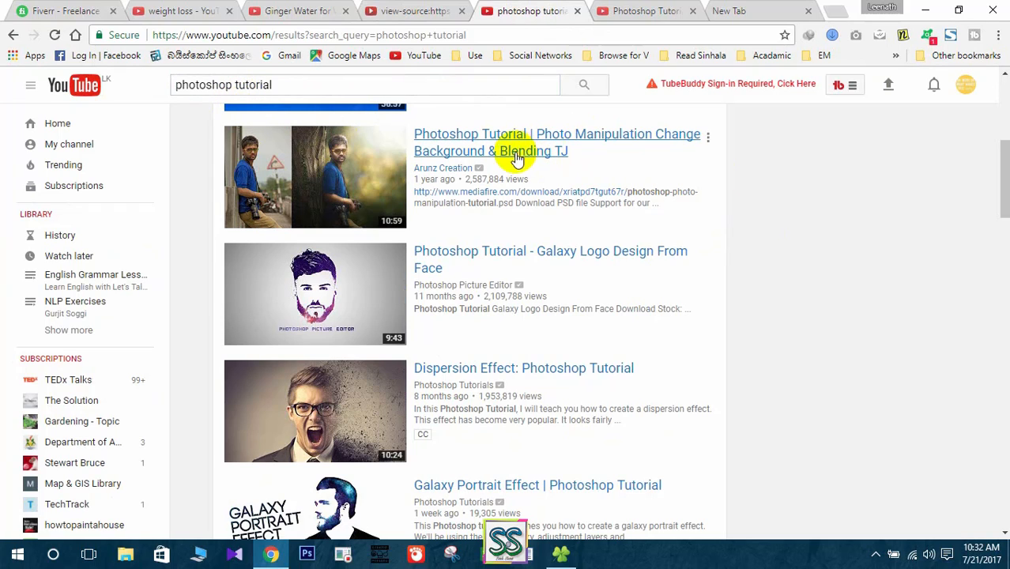
mouse_move(411, 301)
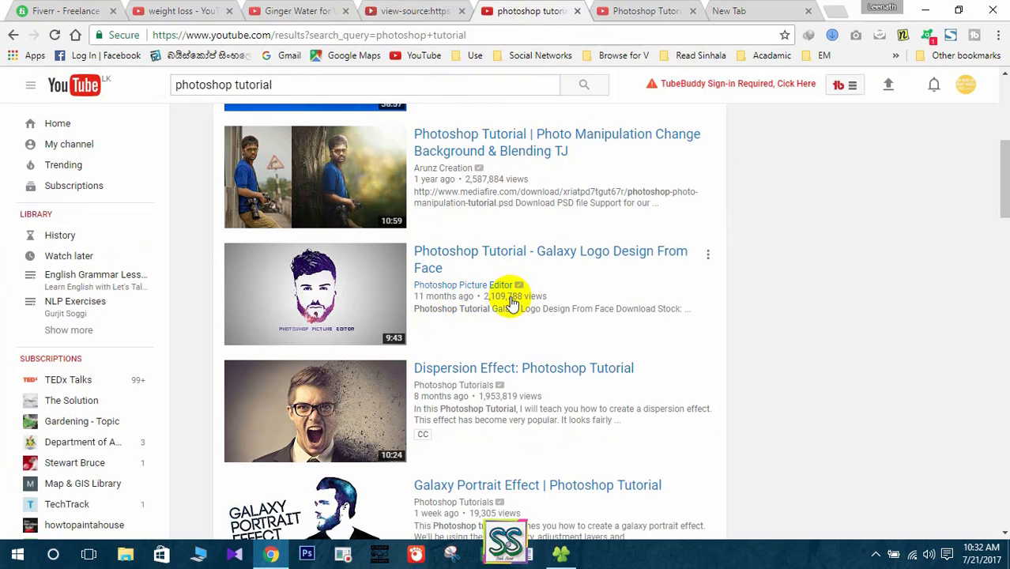
Step: View the page source of the Galaxy Logo Design From Face Photoshop tutorial video
left_click(645, 11)
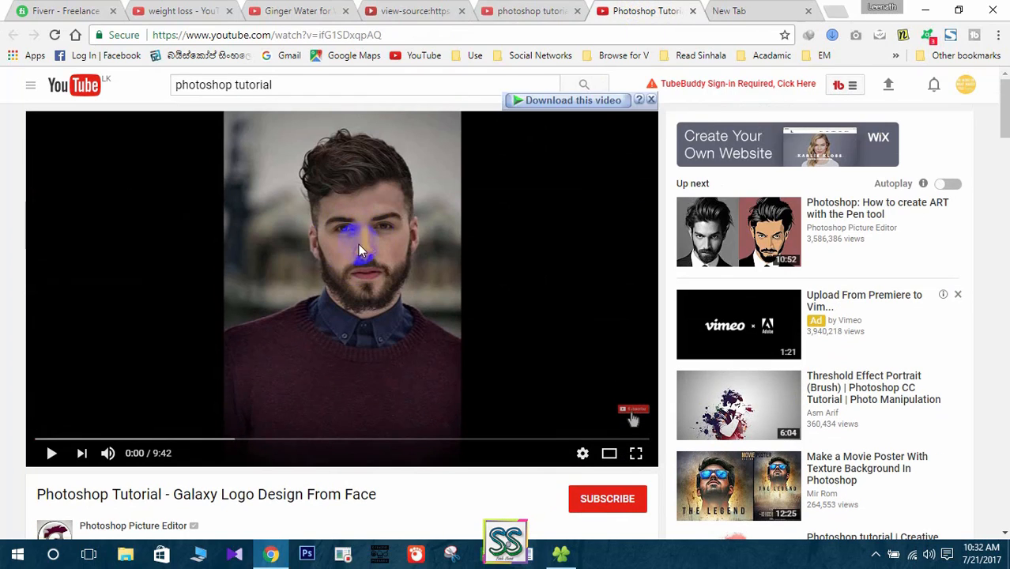
right_click(471, 261)
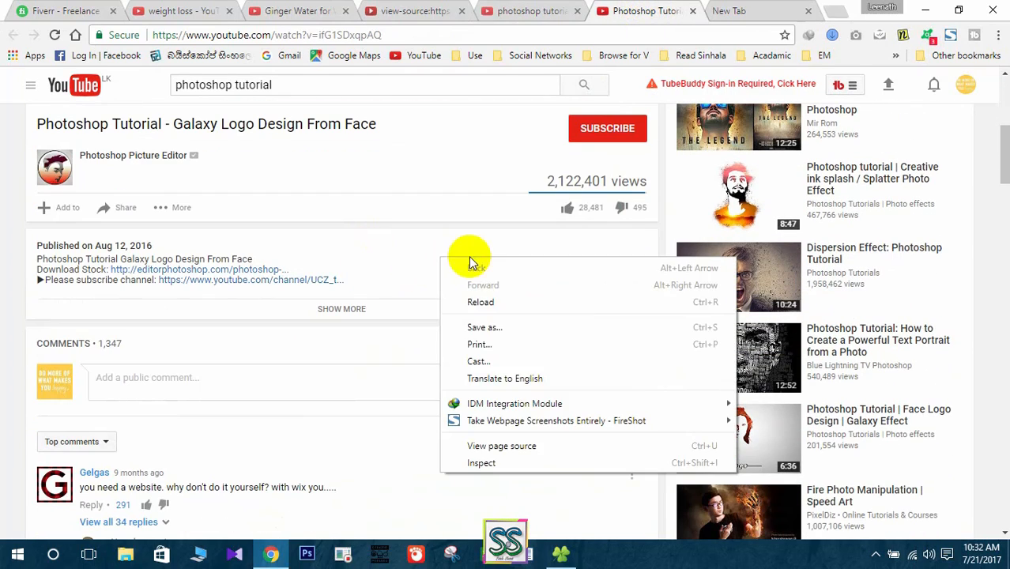
mouse_move(503, 446)
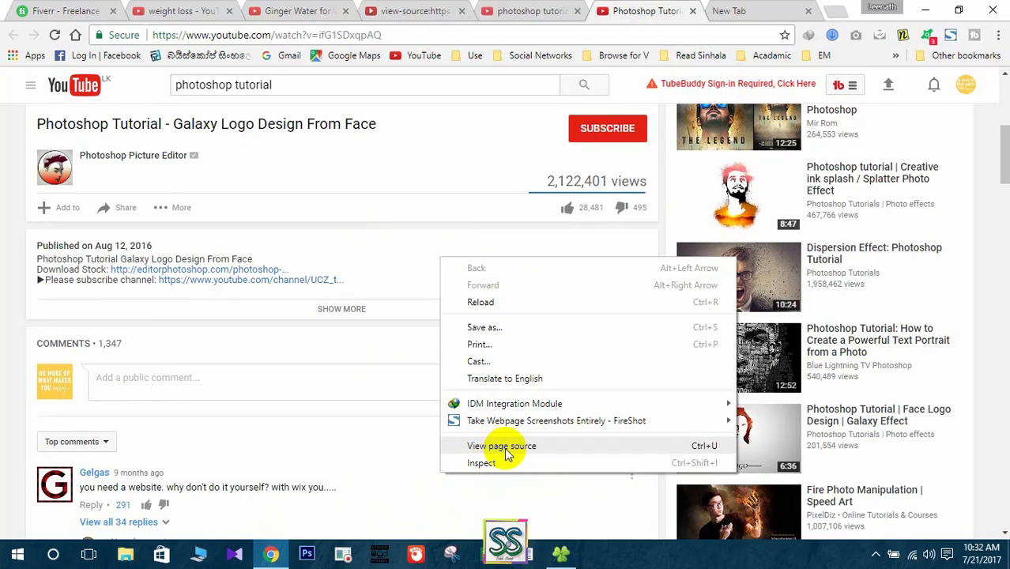
left_click(501, 446)
type("keyword")
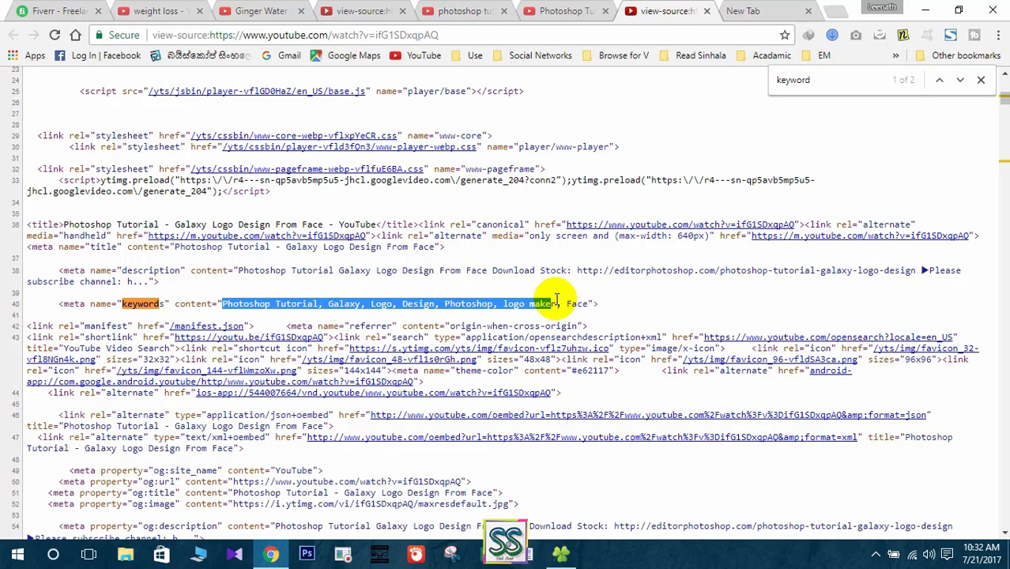
mouse_move(626, 306)
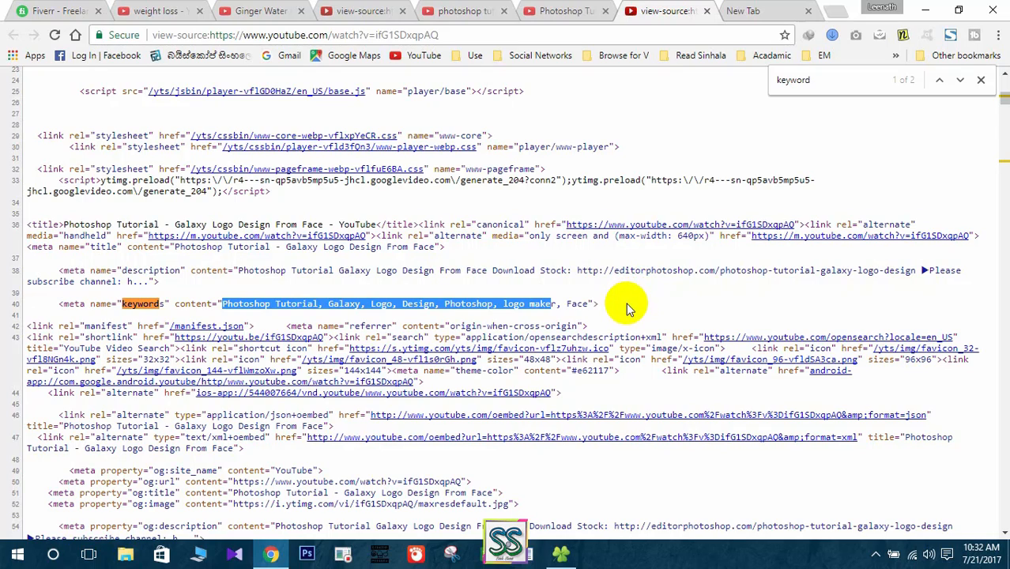